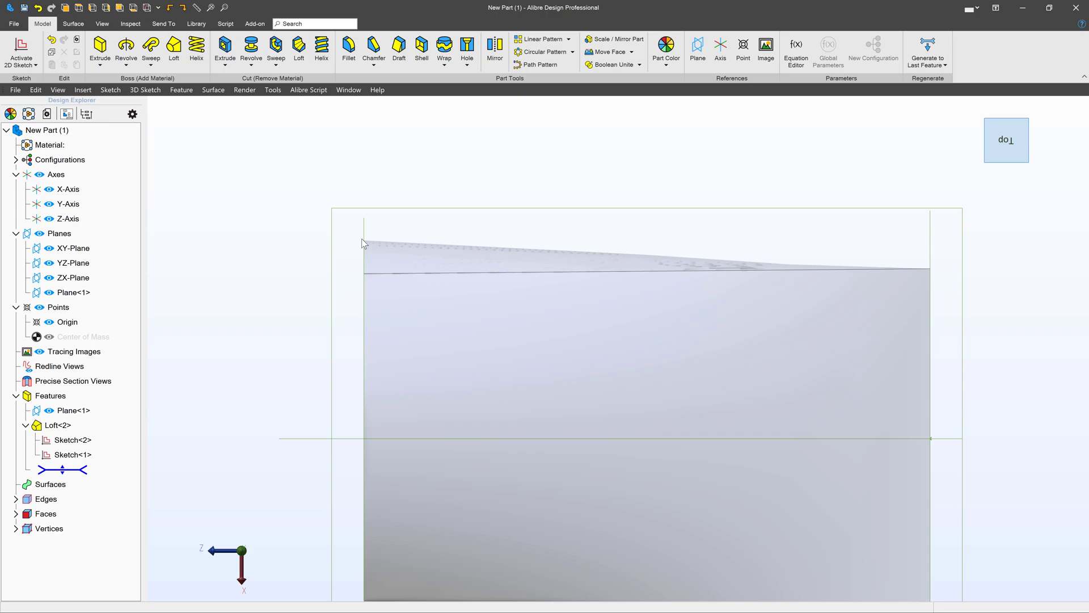
Step: Reopen Loft<2> for editing from the Design Explorer context menu
{"action": "left_click", "coordinate": [698, 265]}
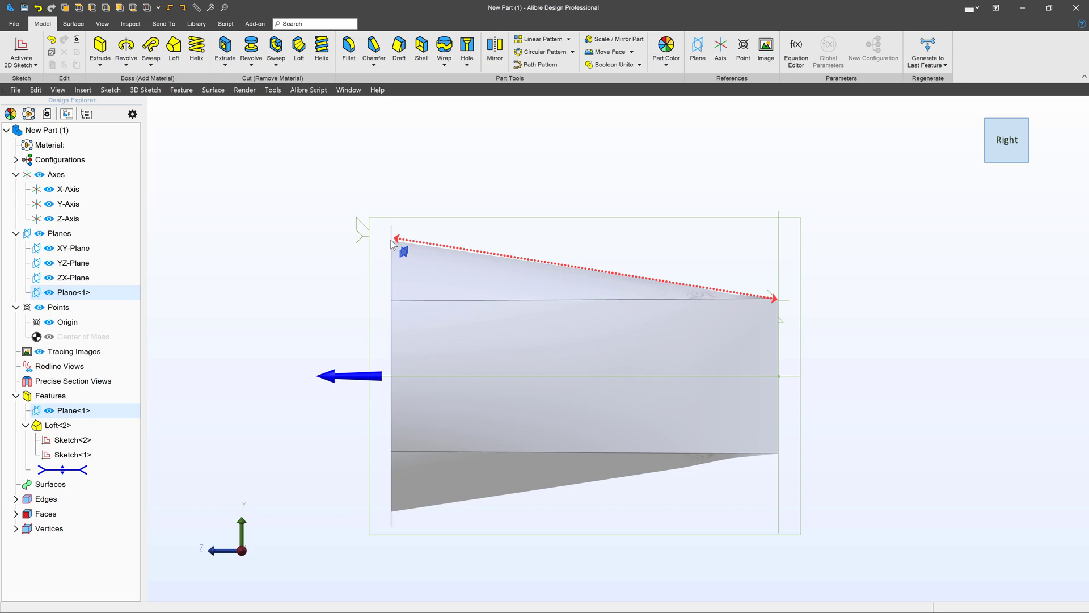
{"action": "left_click", "coordinate": [570, 271]}
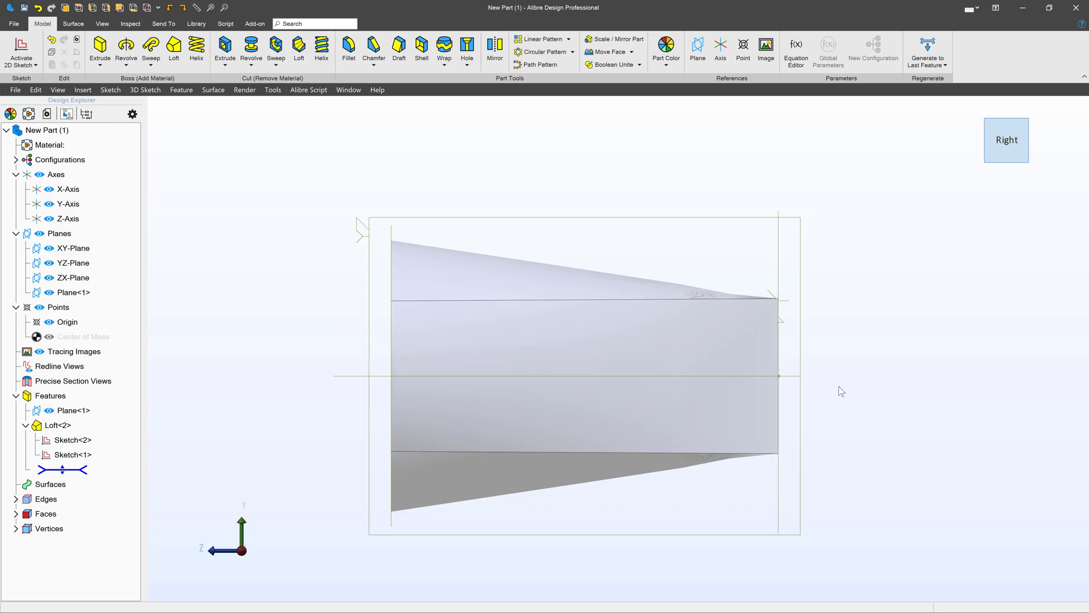
{"action": "mouse_move", "coordinate": [871, 363]}
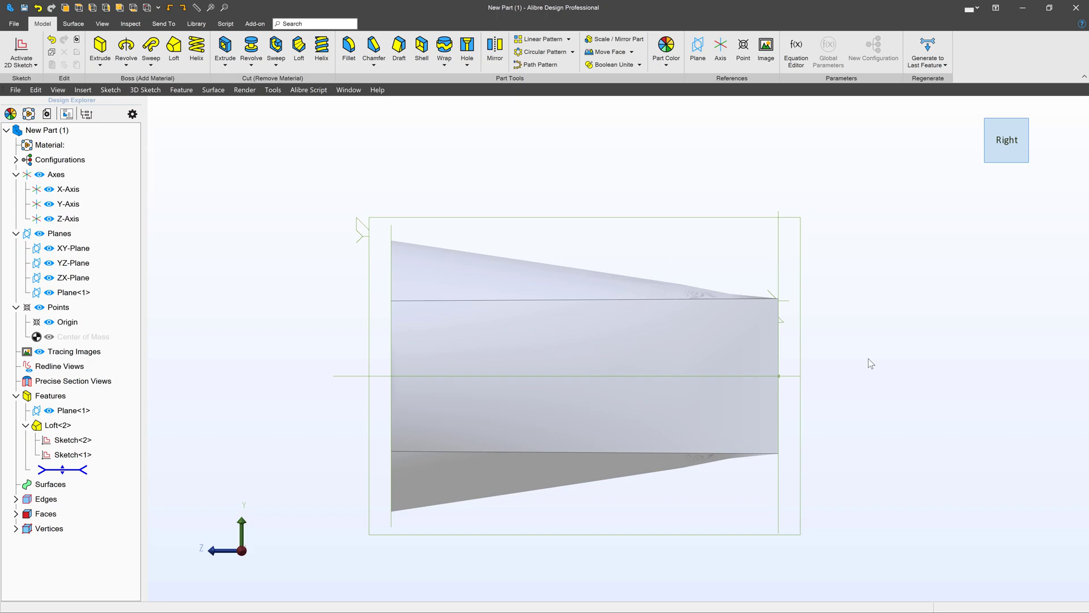
{"action": "left_click", "coordinate": [449, 271]}
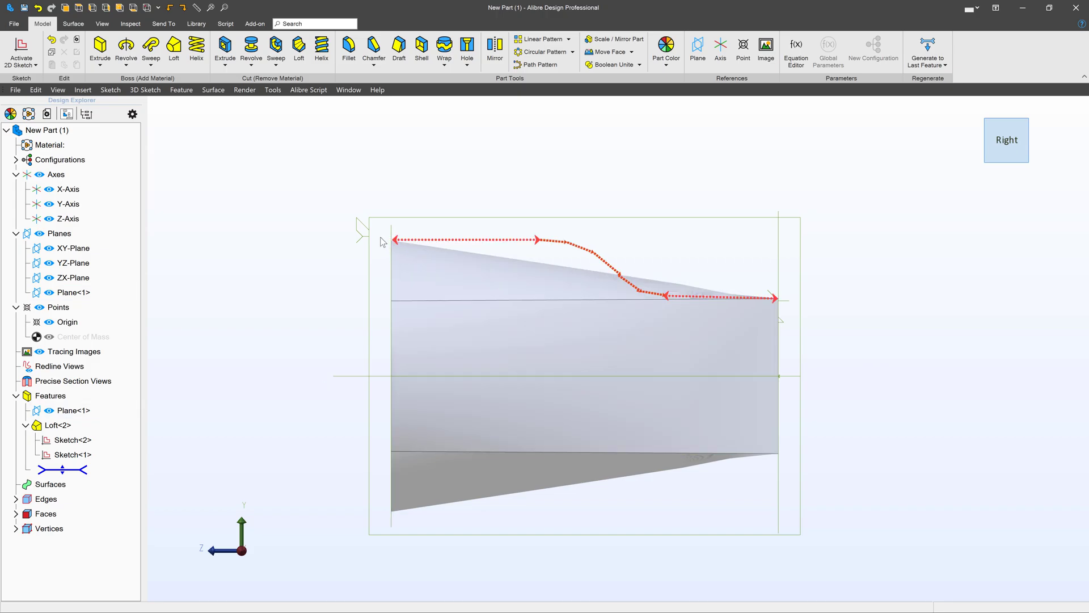
{"action": "mouse_move", "coordinate": [501, 255]}
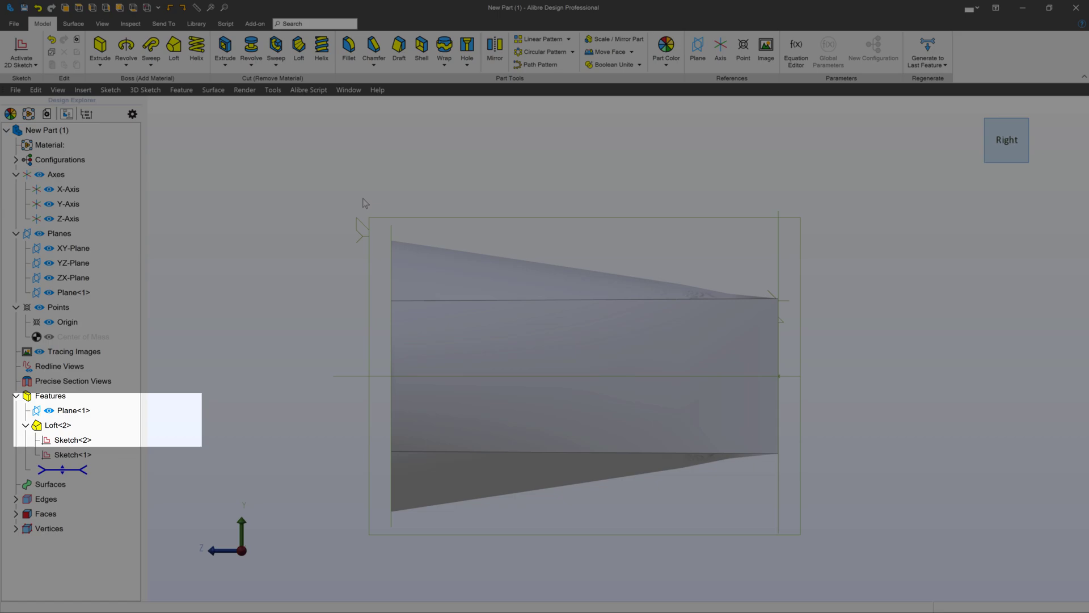
{"action": "left_click", "coordinate": [57, 425]}
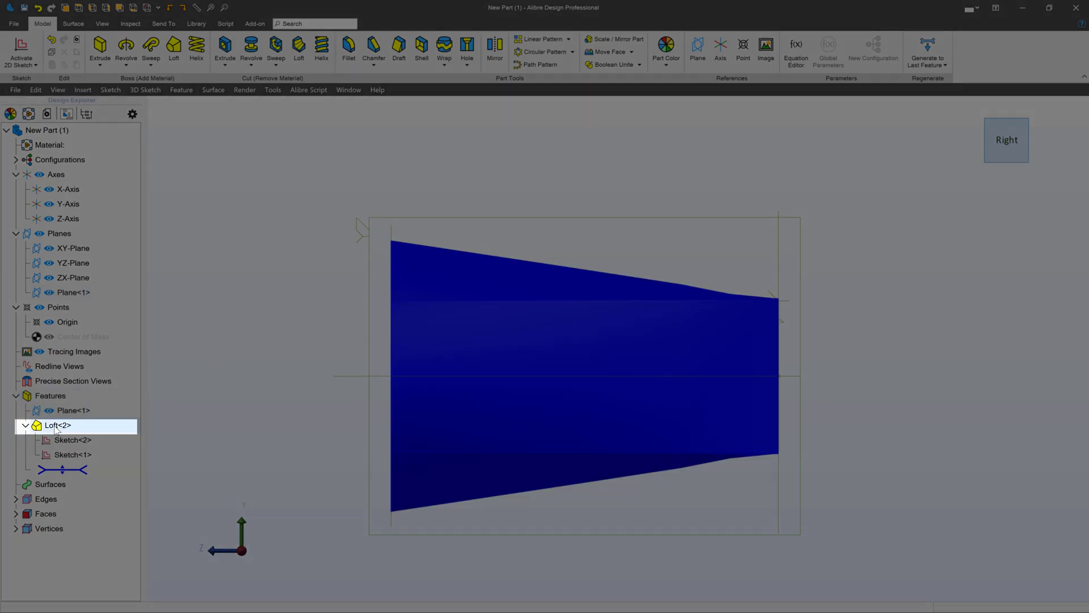
{"action": "right_click", "coordinate": [56, 426]}
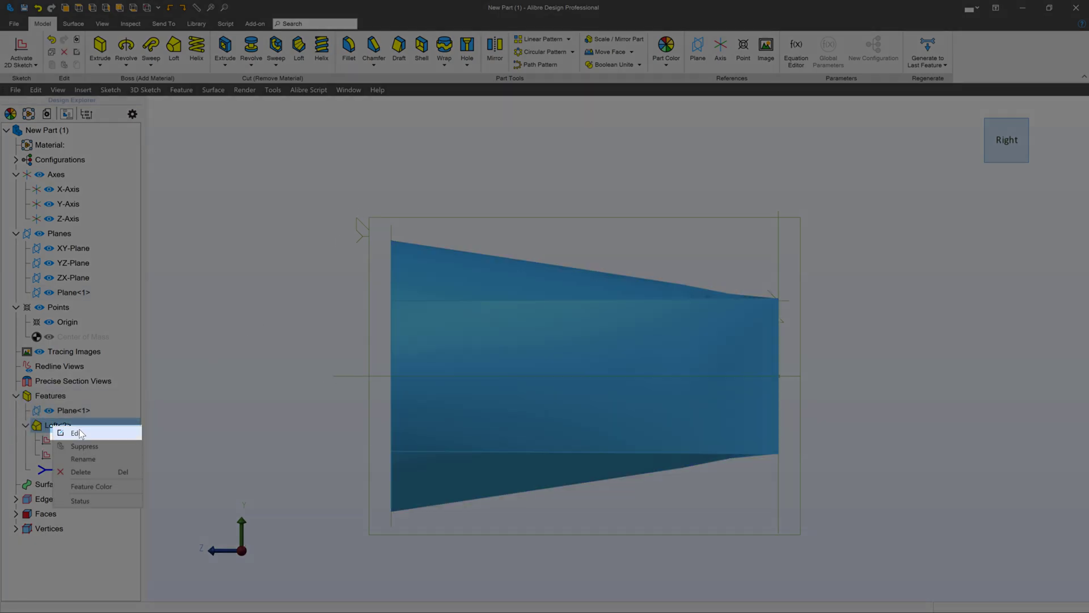
{"action": "left_click", "coordinate": [76, 432]}
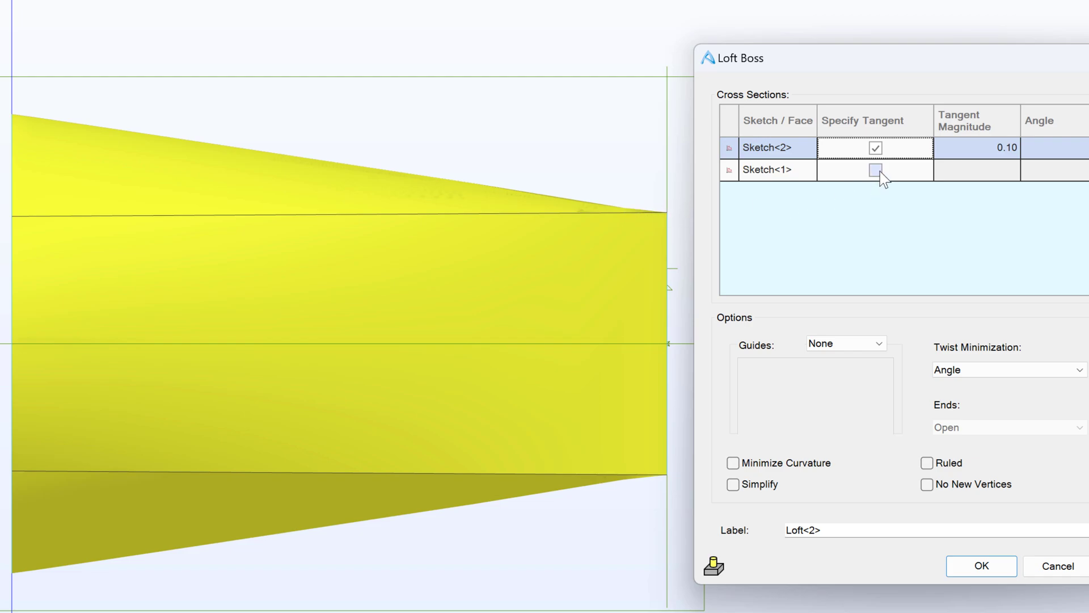
Step: Enable Specify Tangent on Sketch<1> and enter a first magnitude of 1.00
{"action": "left_click", "coordinate": [875, 169]}
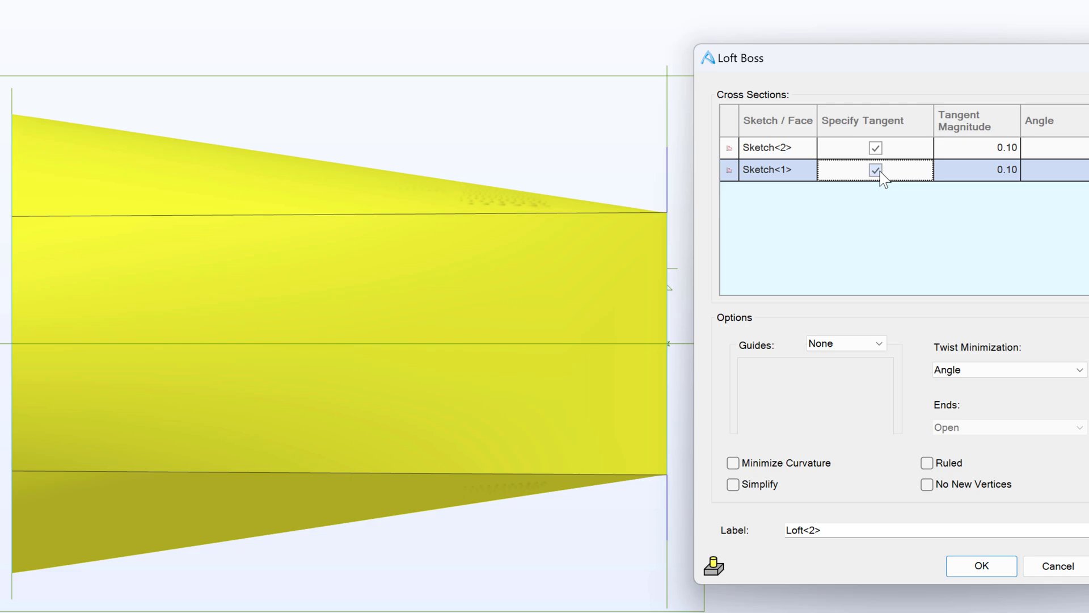
{"action": "left_click", "coordinate": [875, 169]}
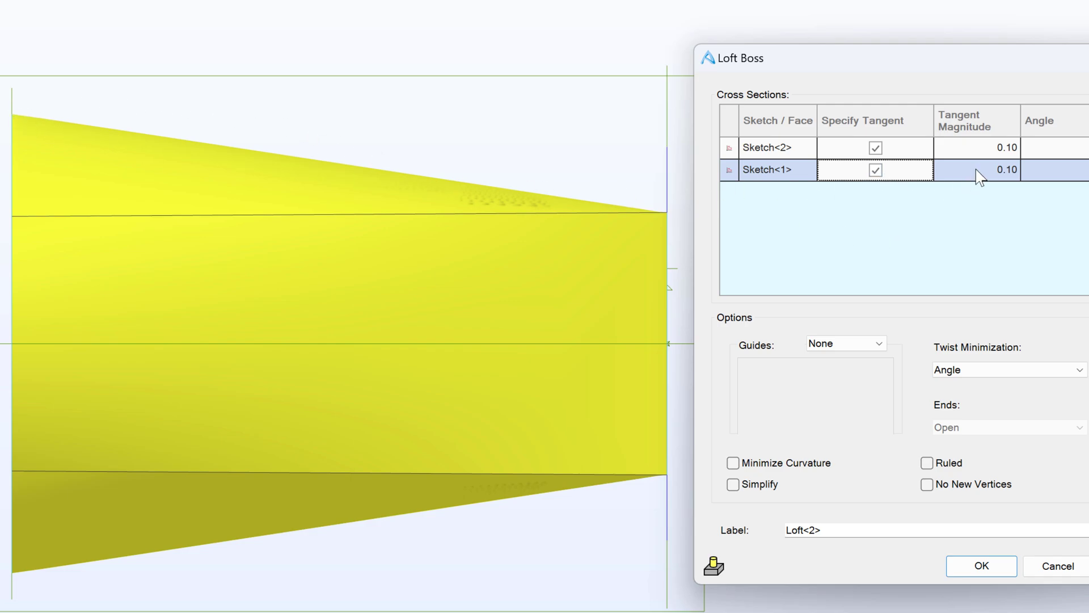
{"action": "left_click", "coordinate": [975, 147]}
{"action": "type", "text": "1"}
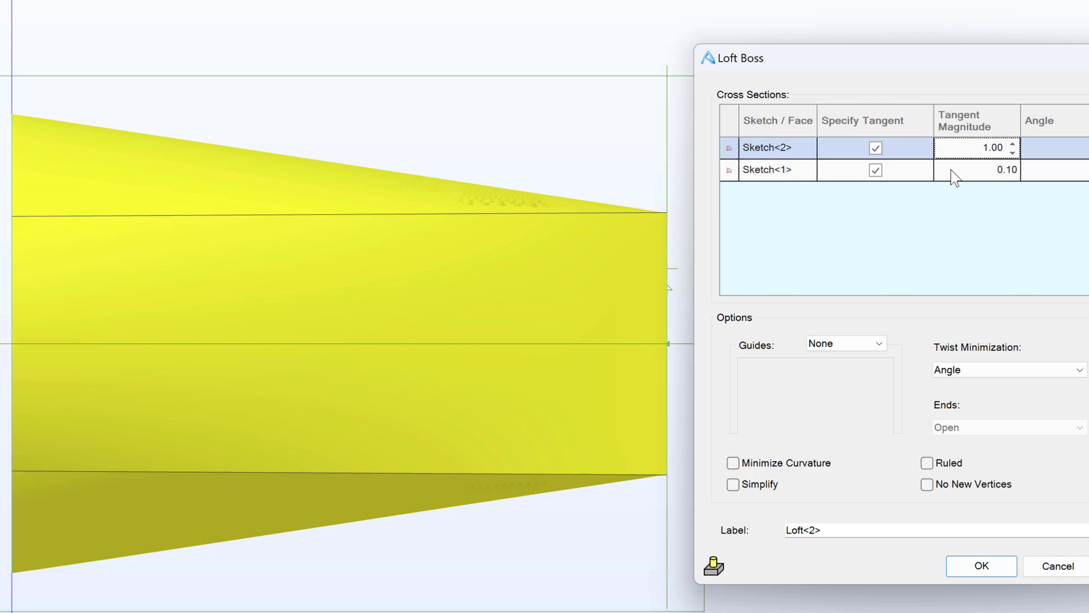
{"action": "left_click", "coordinate": [976, 169]}
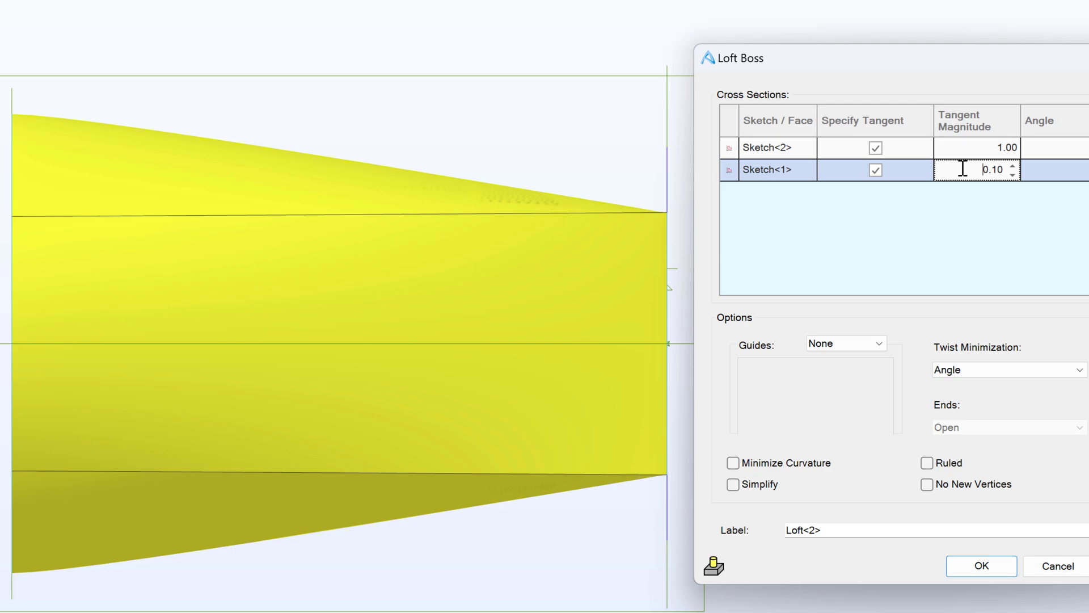
{"action": "type", "text": "1.00"}
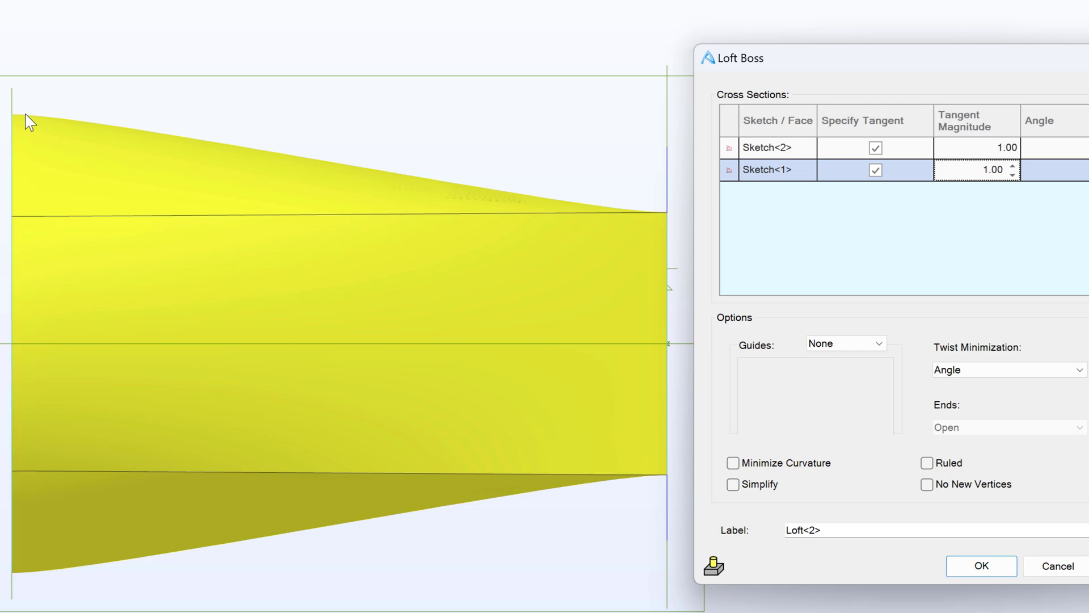
{"action": "mouse_move", "coordinate": [519, 212]}
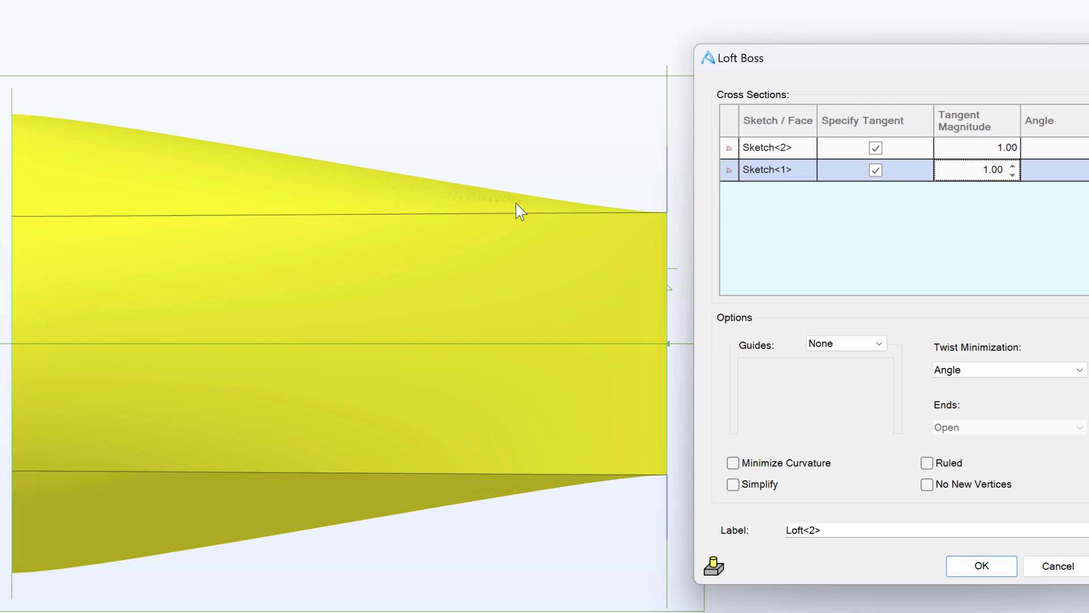
Step: Set tangent magnitude 5.00 on both Sketch<2> and Sketch<1> for an S-curve transition
{"action": "left_click", "coordinate": [975, 147]}
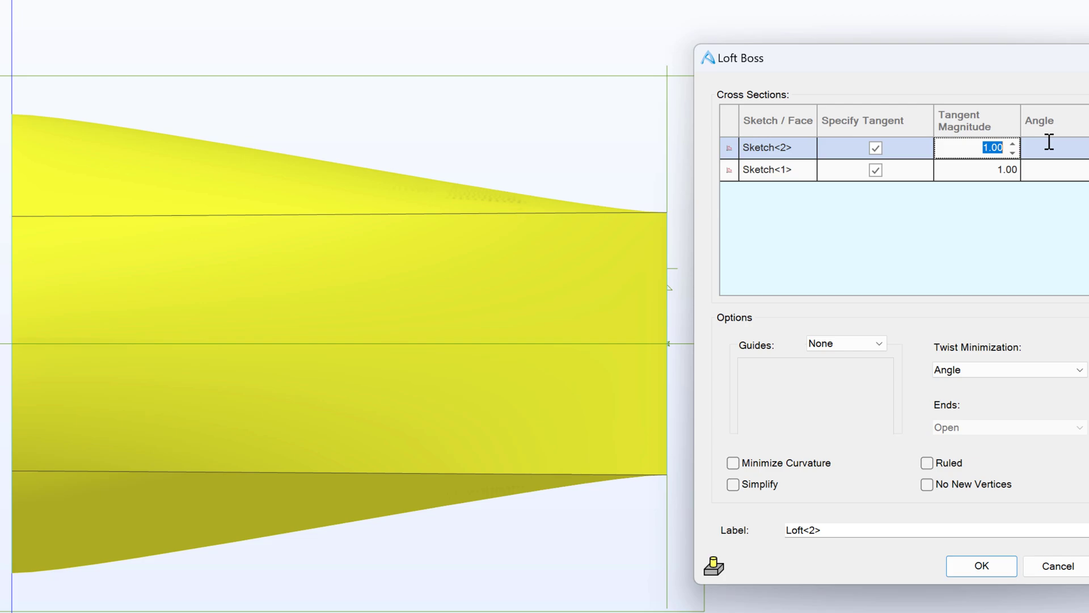
{"action": "type", "text": "5.00"}
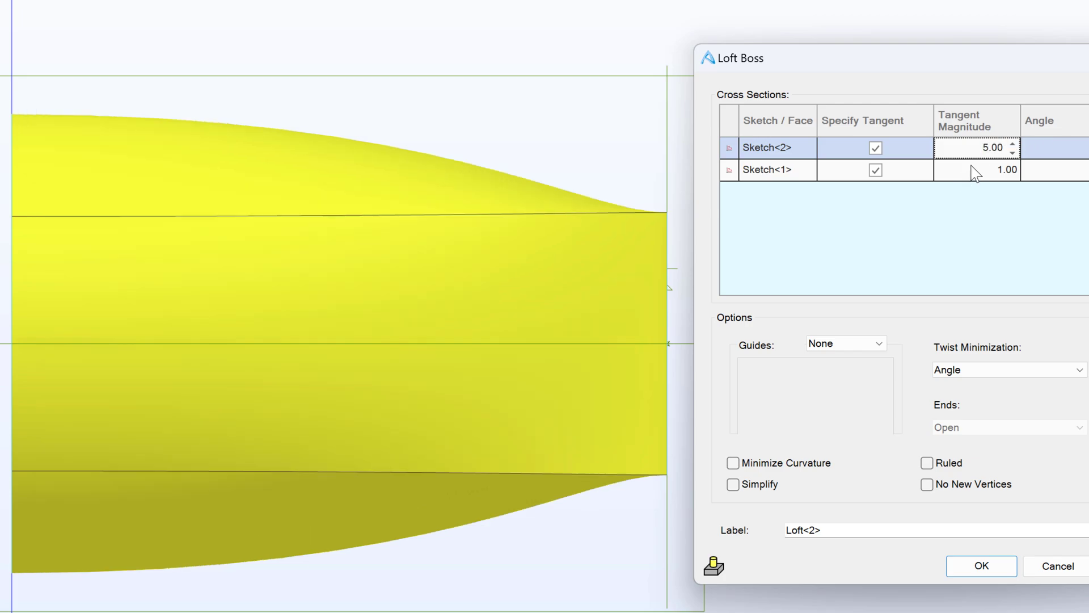
{"action": "type", "text": "5.00"}
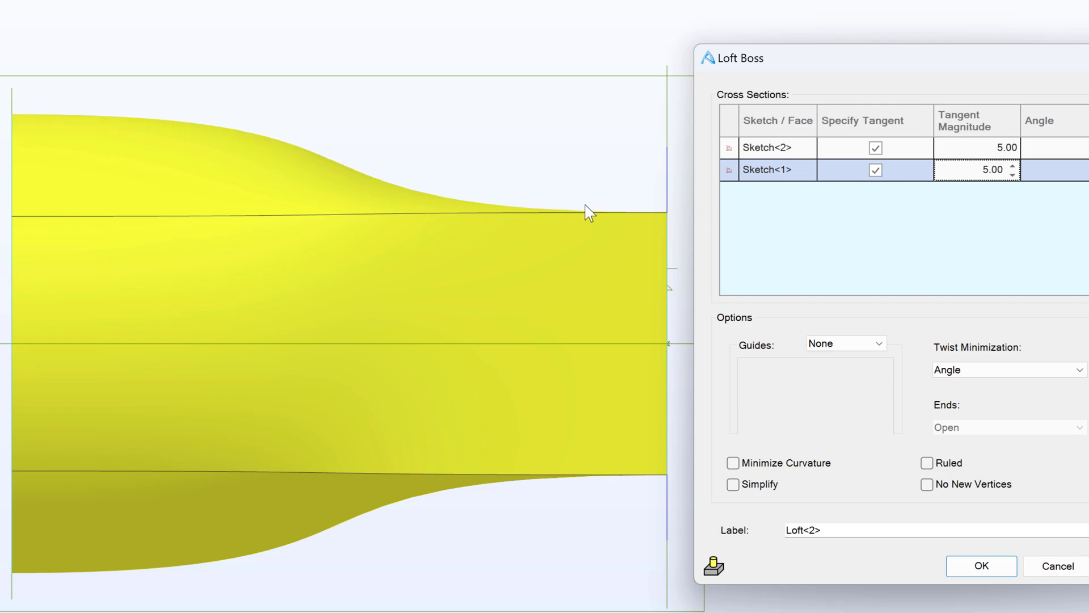
{"action": "mouse_move", "coordinate": [96, 118]}
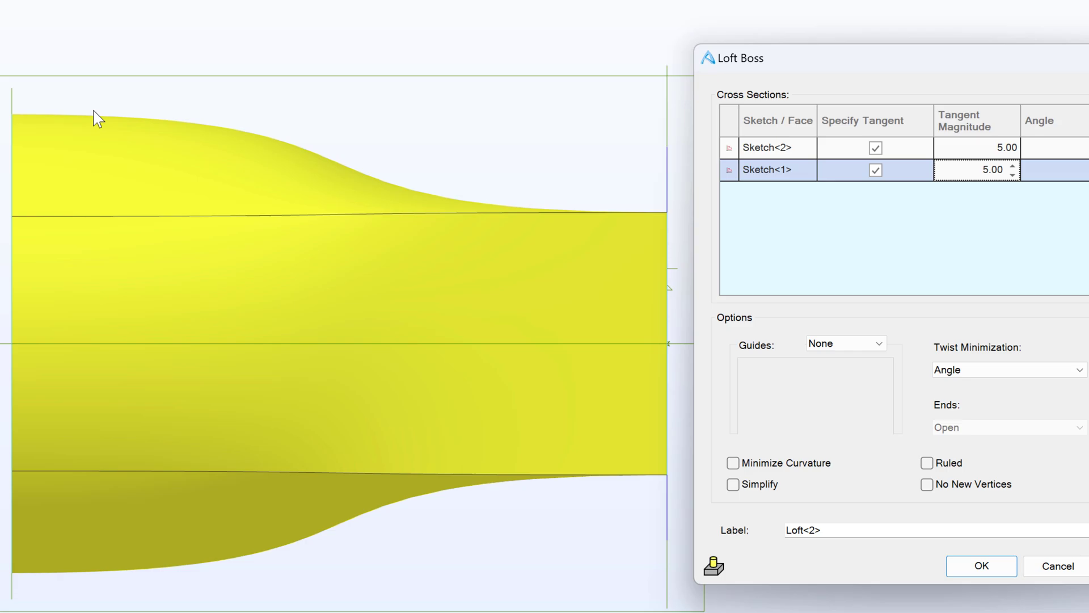
{"action": "mouse_move", "coordinate": [527, 208]}
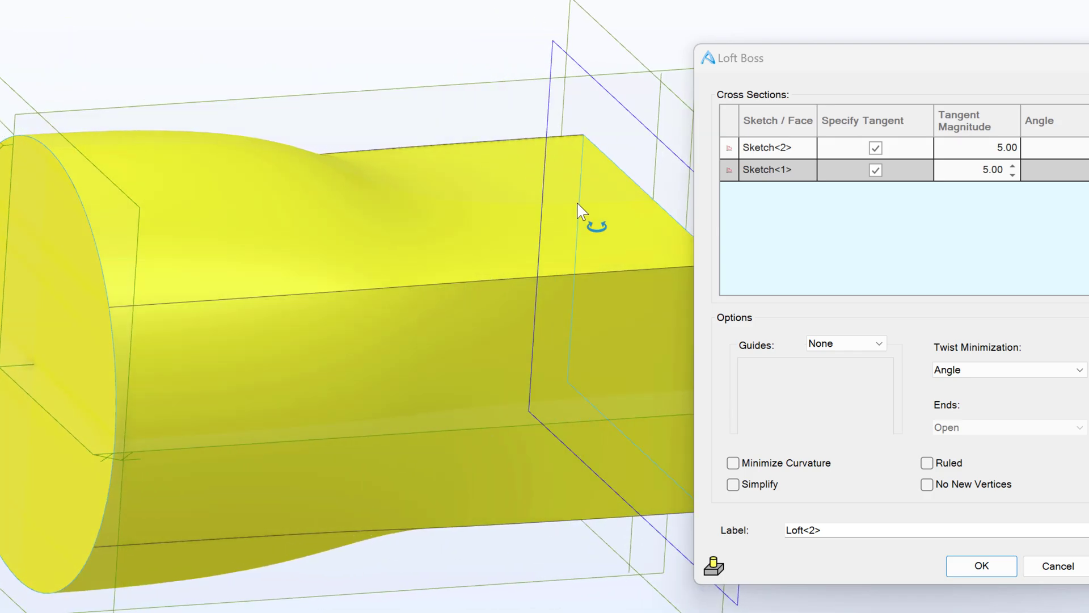
{"action": "left_click_drag", "start_coordinate": [580, 212], "coordinate": [249, 321]}
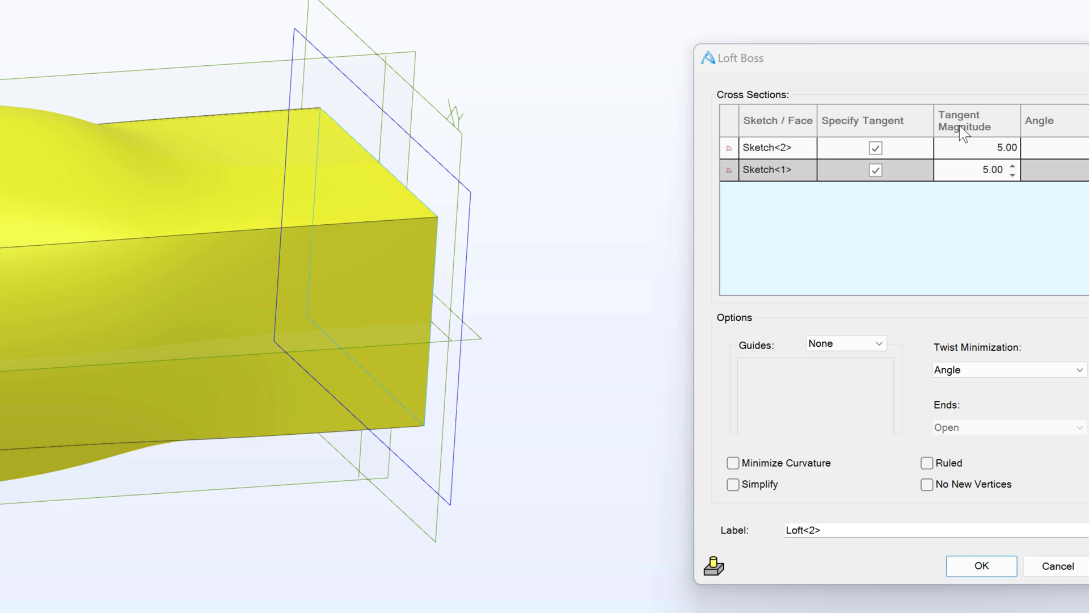
{"action": "mouse_move", "coordinate": [969, 154]}
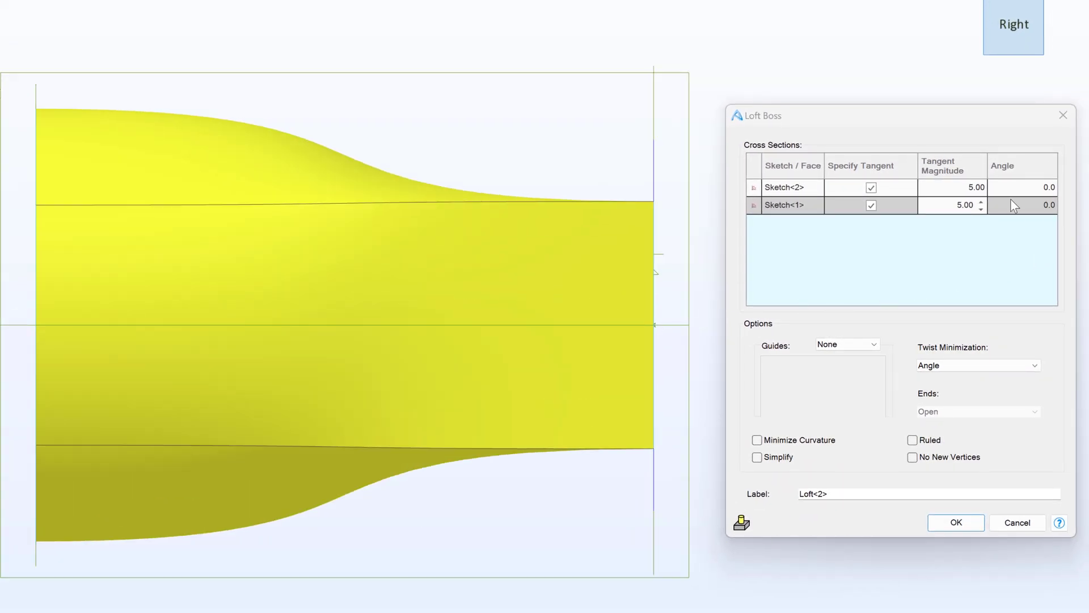
Step: Give Sketch<2> a tangent magnitude of 1.00 at a 30.0 degree angle
{"action": "left_click", "coordinate": [1021, 187]}
{"action": "type", "text": "10"}
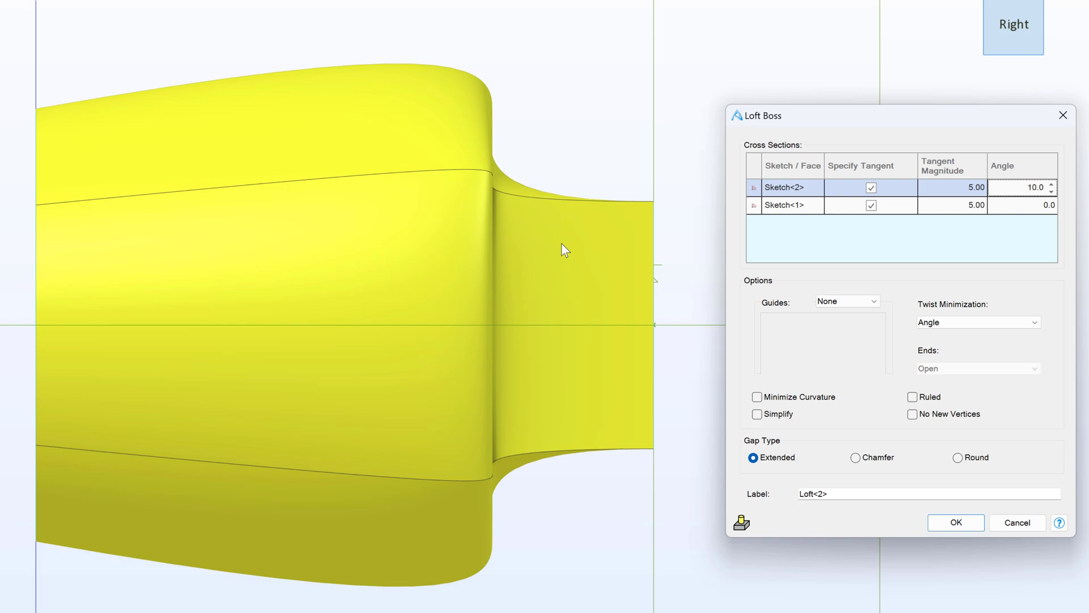
{"action": "mouse_move", "coordinate": [239, 54]}
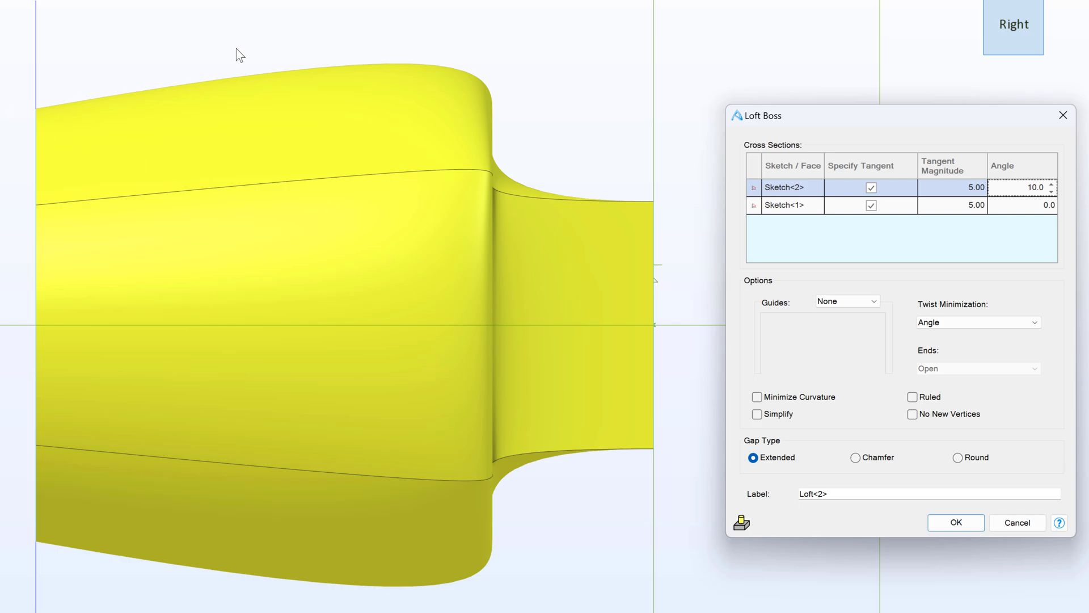
{"action": "mouse_move", "coordinate": [837, 362]}
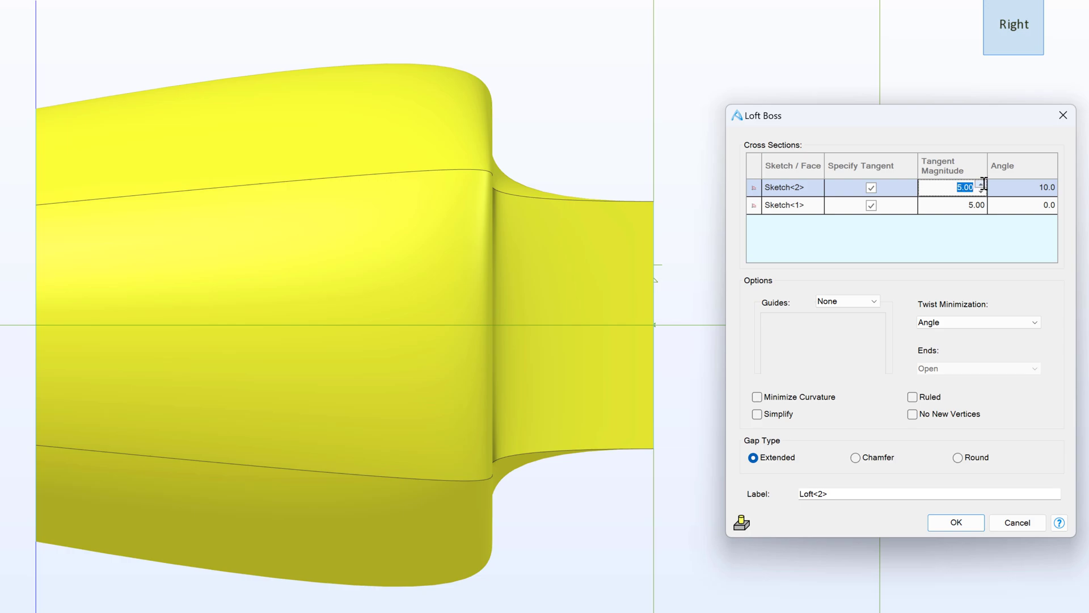
{"action": "type", "text": "1.00"}
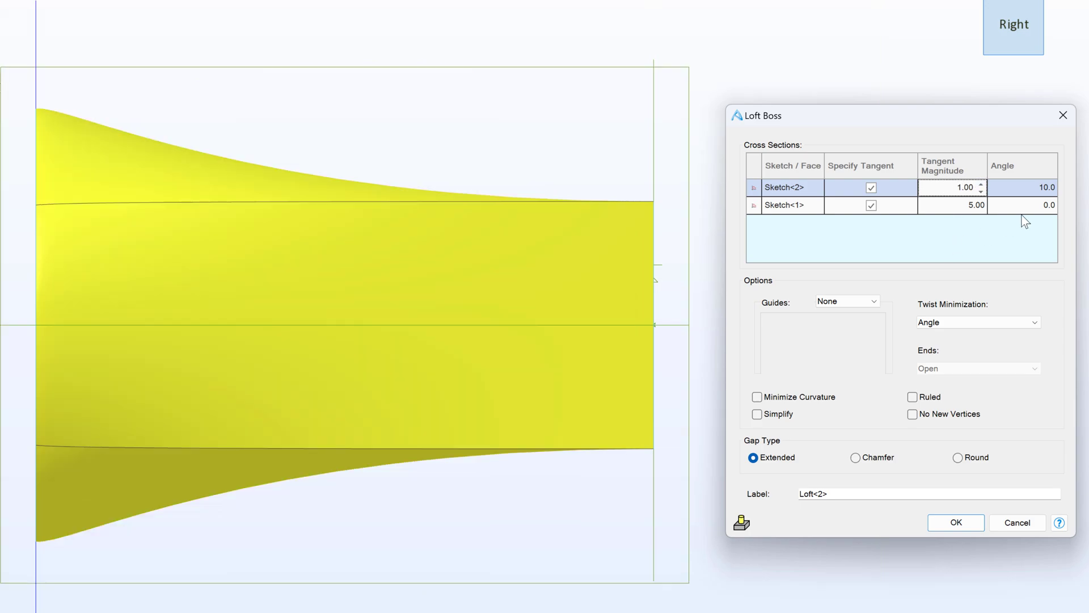
{"action": "left_click", "coordinate": [1021, 187]}
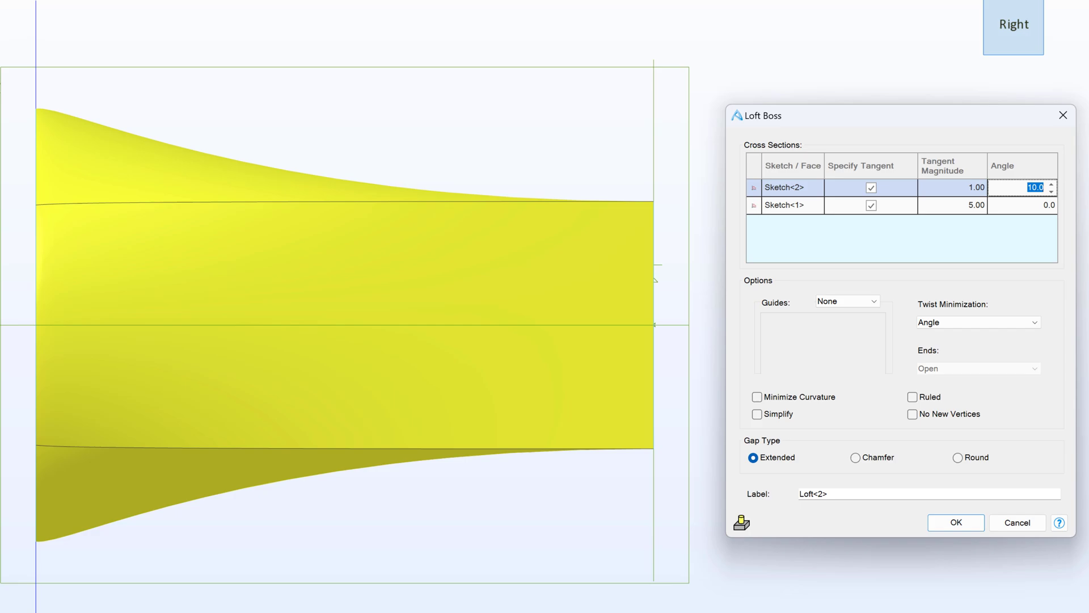
{"action": "type", "text": "30.0"}
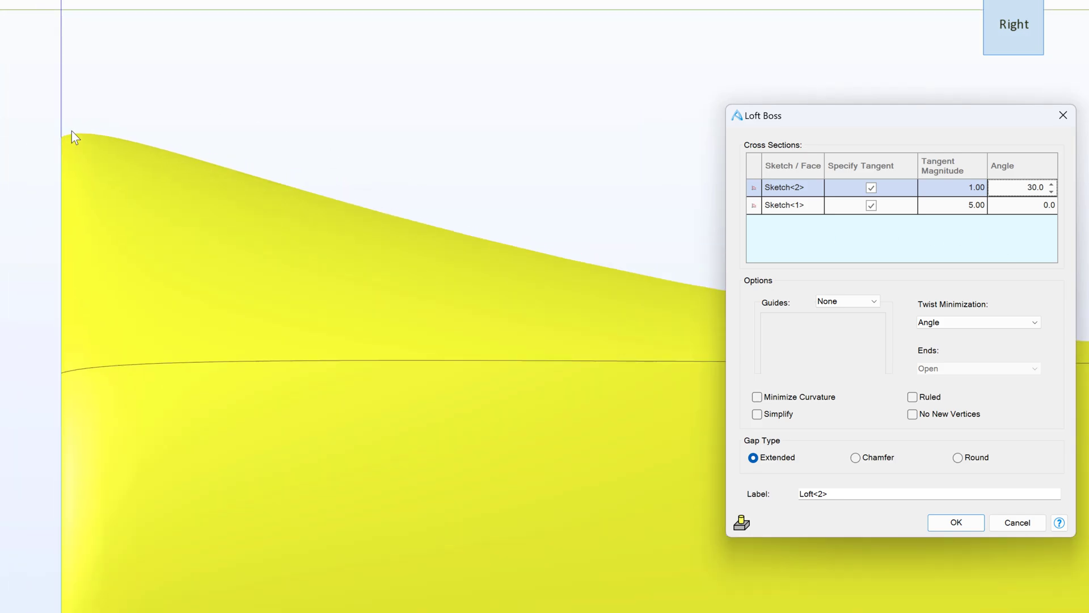
{"action": "mouse_move", "coordinate": [302, 206]}
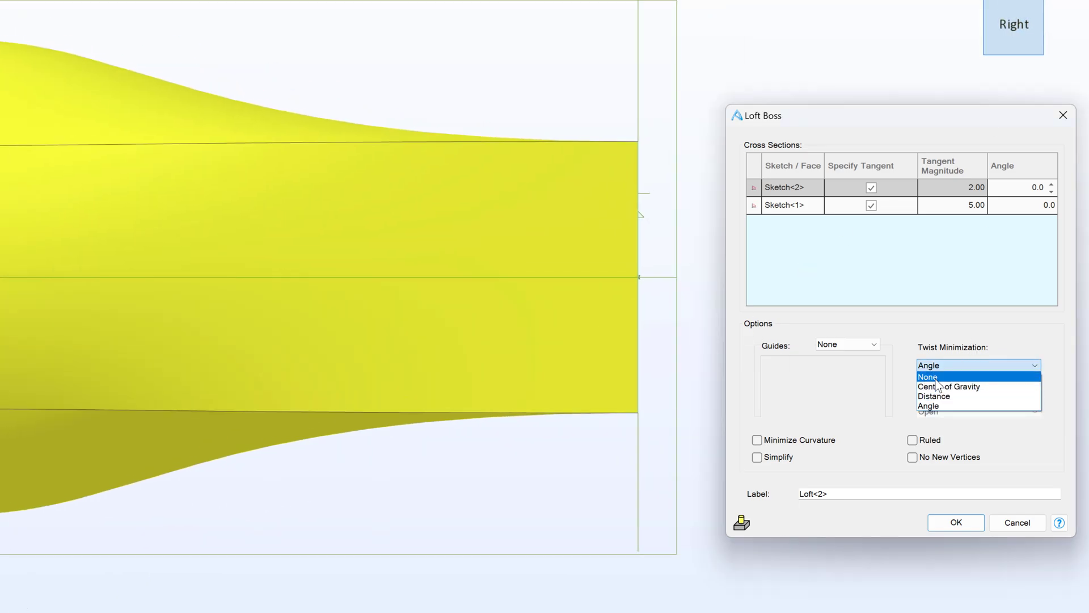
Step: Set the loft's Twist Minimization to None and view the twisted result
{"action": "left_click", "coordinate": [928, 377]}
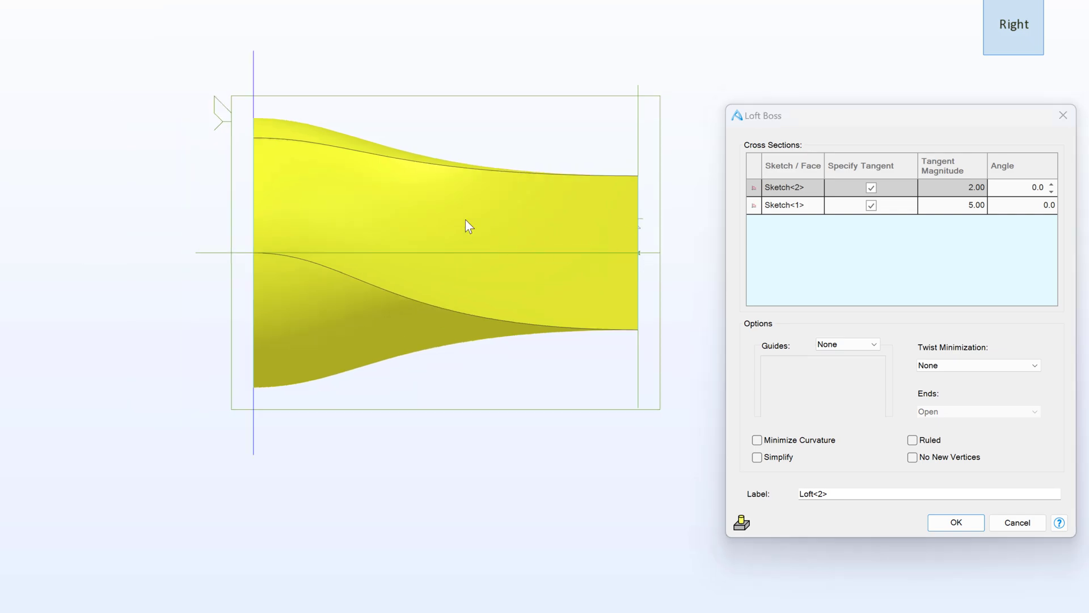
{"action": "left_click_drag", "start_coordinate": [465, 226], "coordinate": [518, 246]}
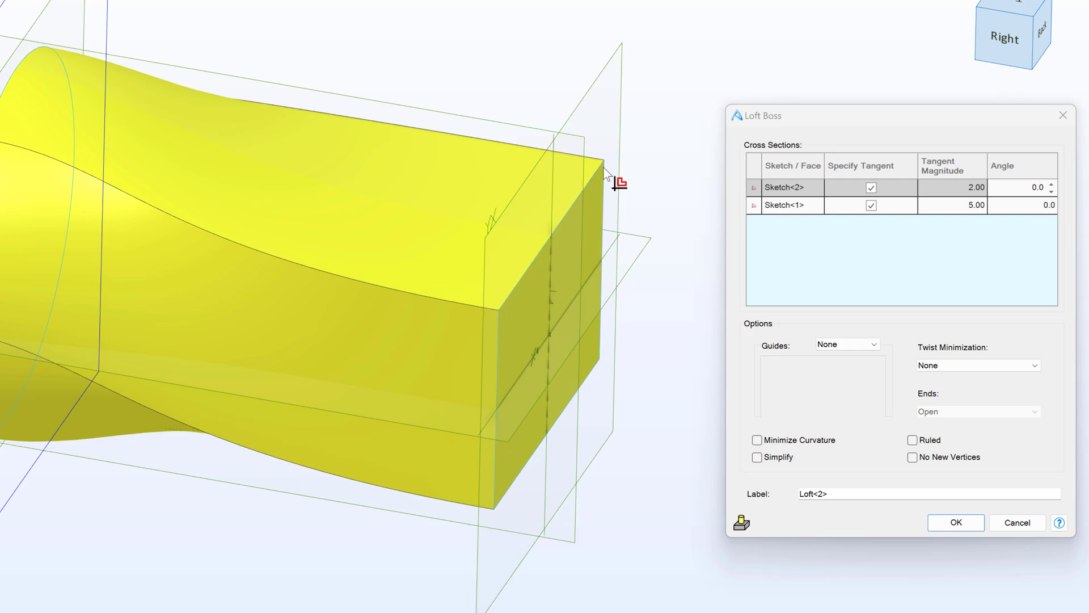
{"action": "mouse_move", "coordinate": [481, 493]}
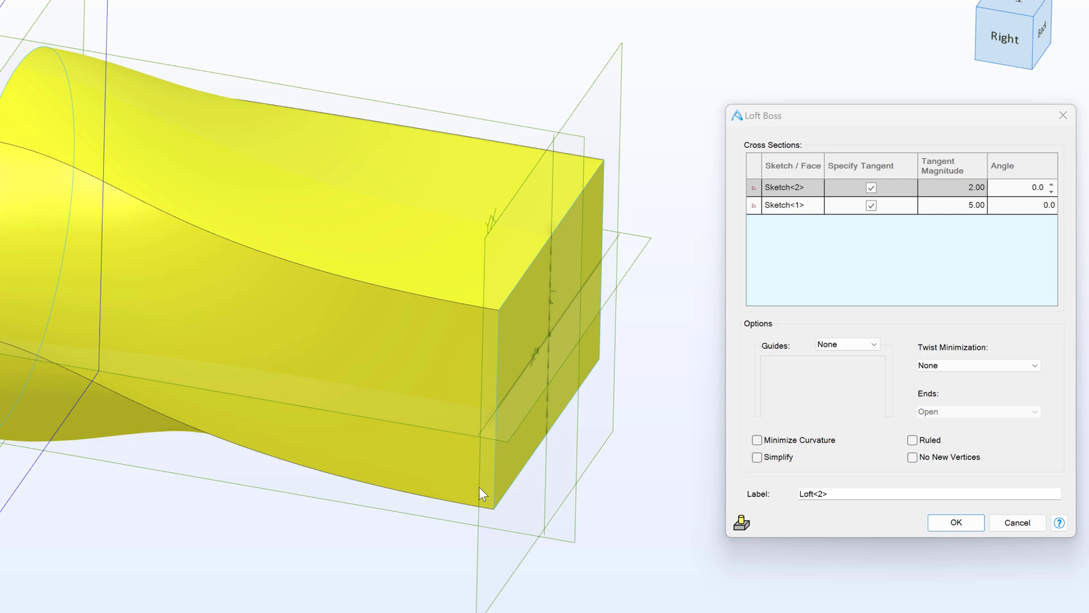
{"action": "mouse_move", "coordinate": [137, 178]}
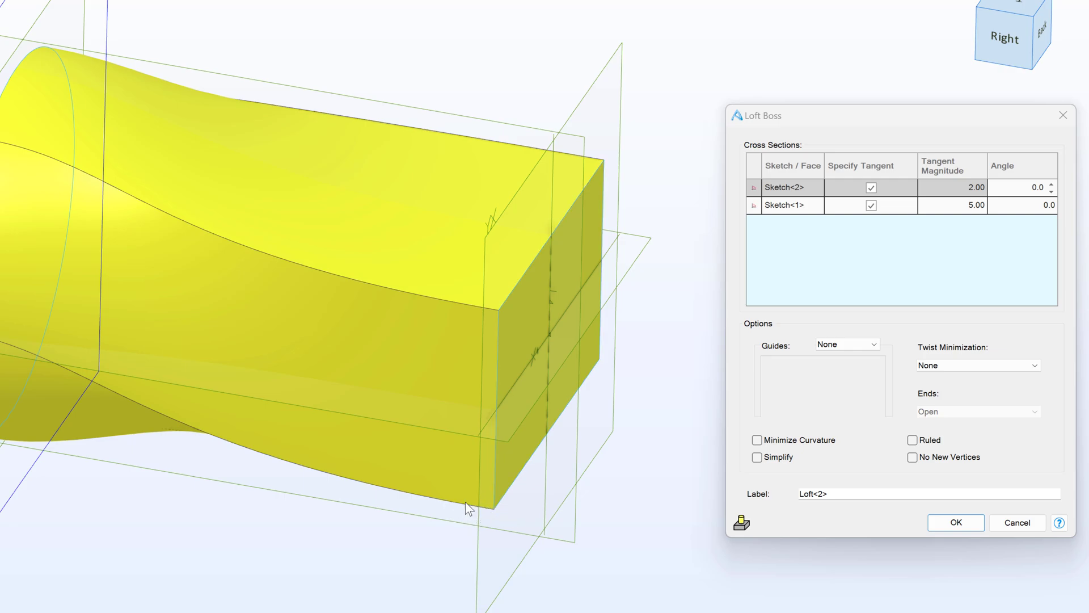
{"action": "mouse_move", "coordinate": [488, 331]}
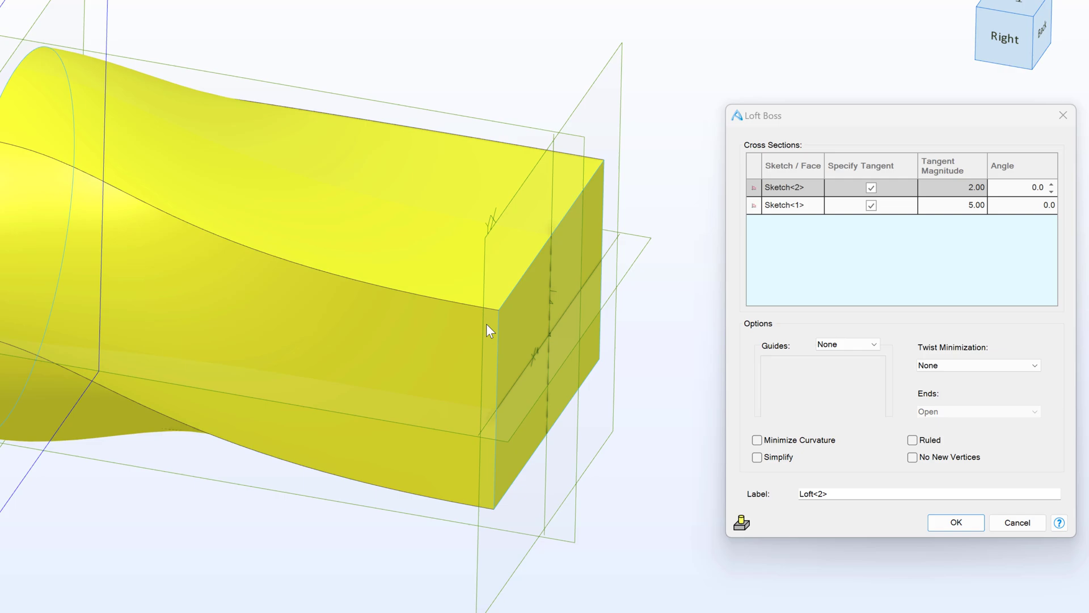
{"action": "mouse_move", "coordinate": [19, 165]}
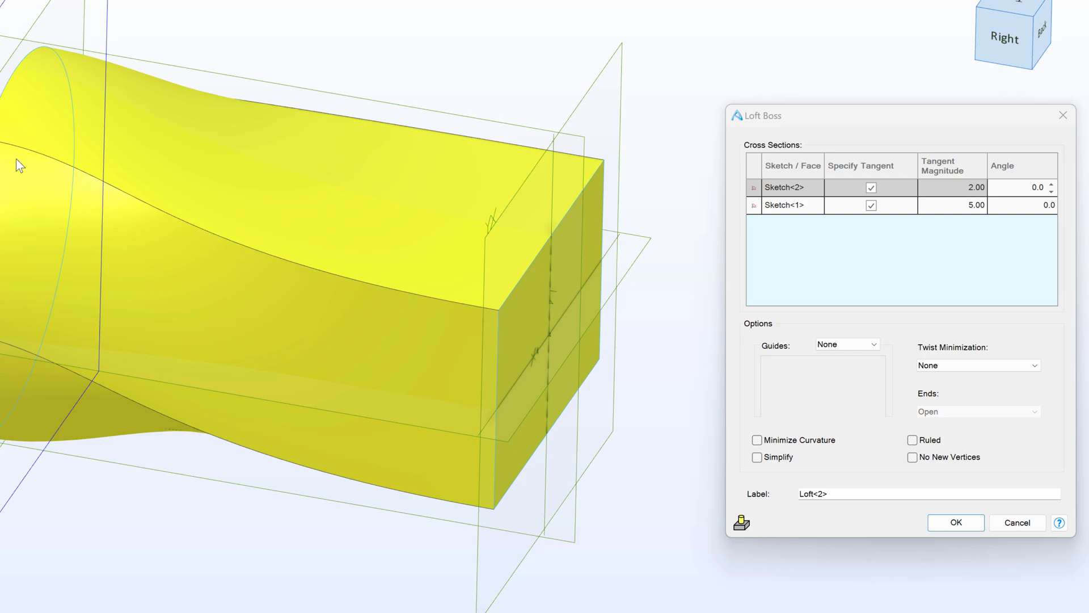
{"action": "mouse_move", "coordinate": [48, 155]}
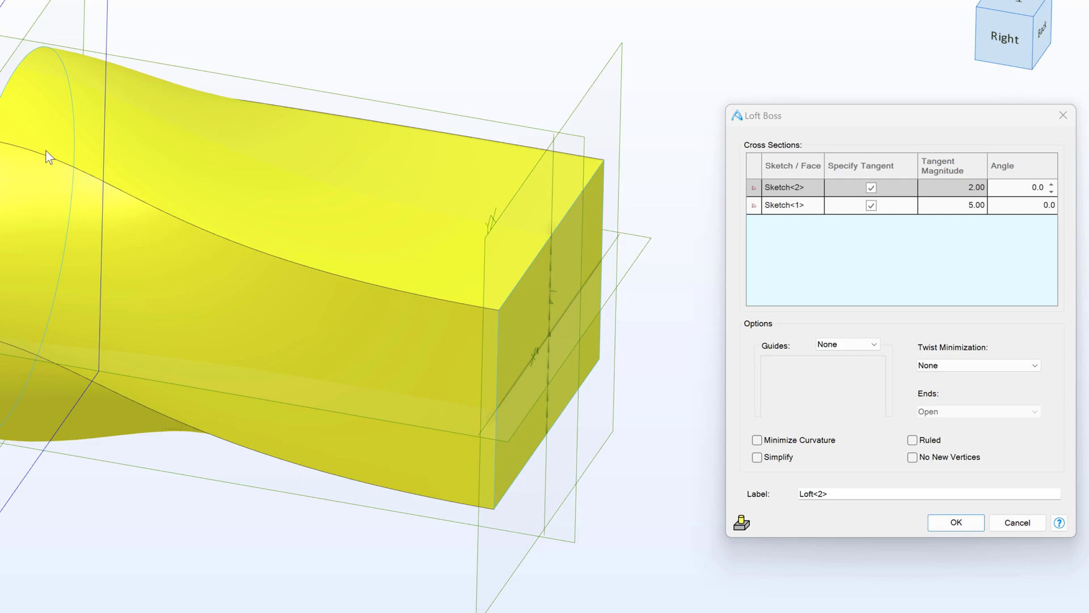
{"action": "mouse_move", "coordinate": [201, 232]}
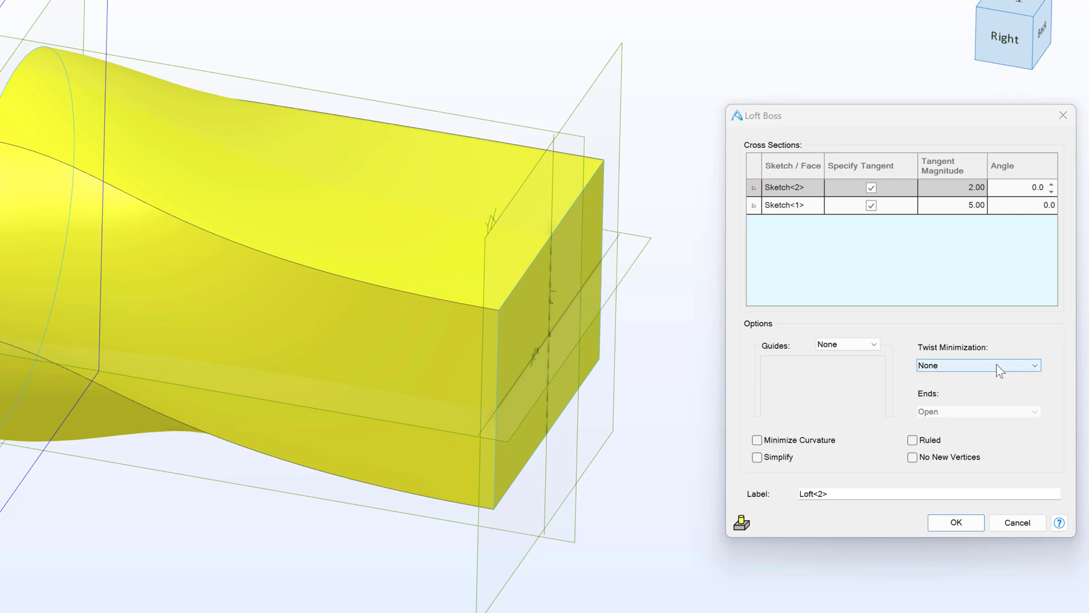
Step: Try the twist minimization methods and settle on Center of Gravity
{"action": "left_click", "coordinate": [977, 364]}
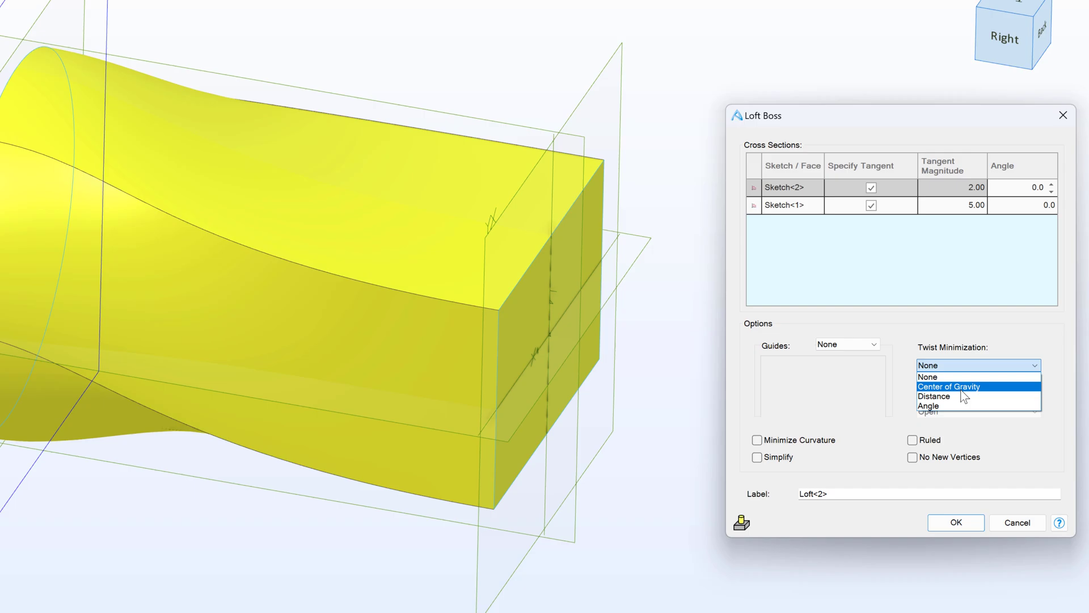
{"action": "left_click", "coordinate": [949, 385]}
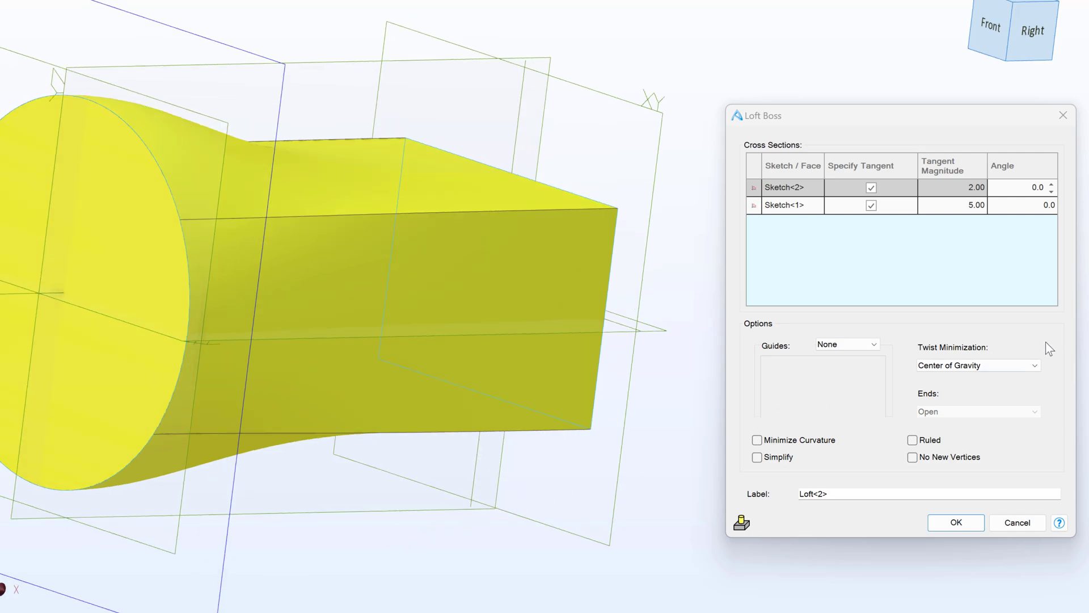
{"action": "left_click", "coordinate": [977, 364]}
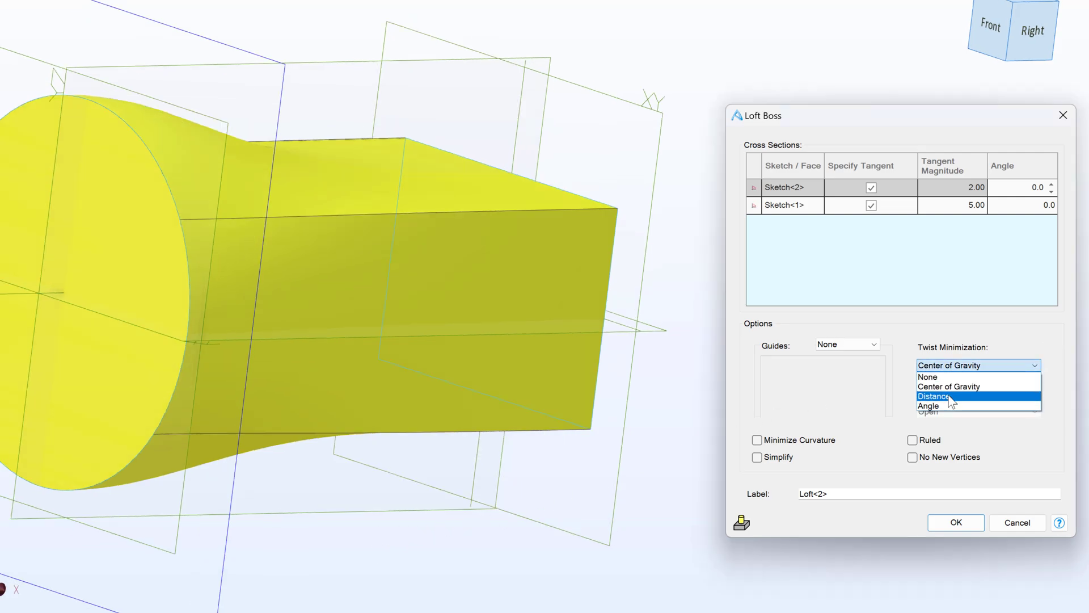
{"action": "left_click", "coordinate": [928, 406]}
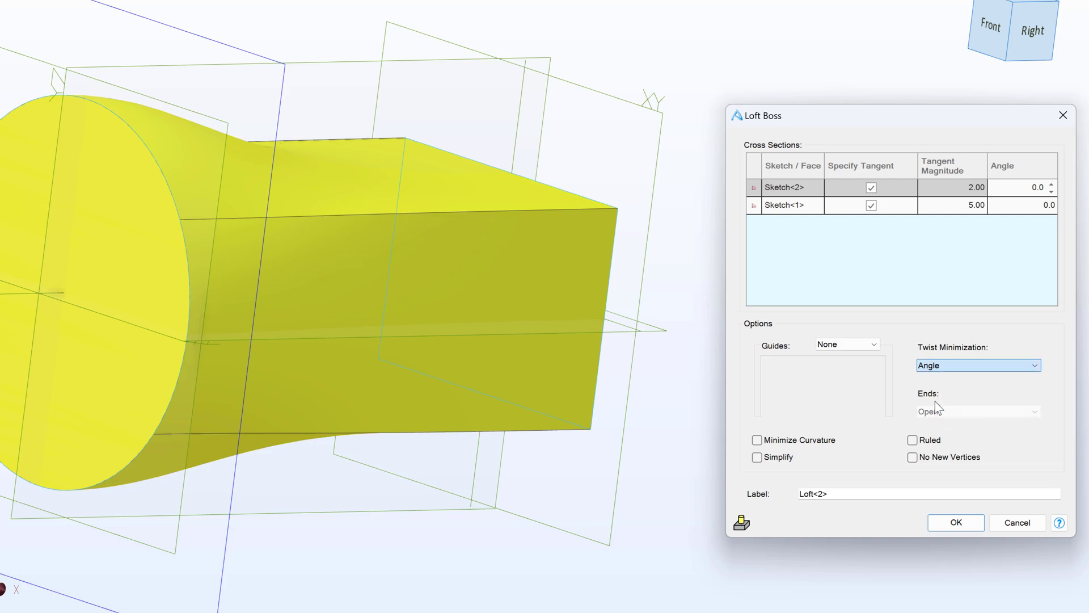
{"action": "left_click", "coordinate": [976, 364]}
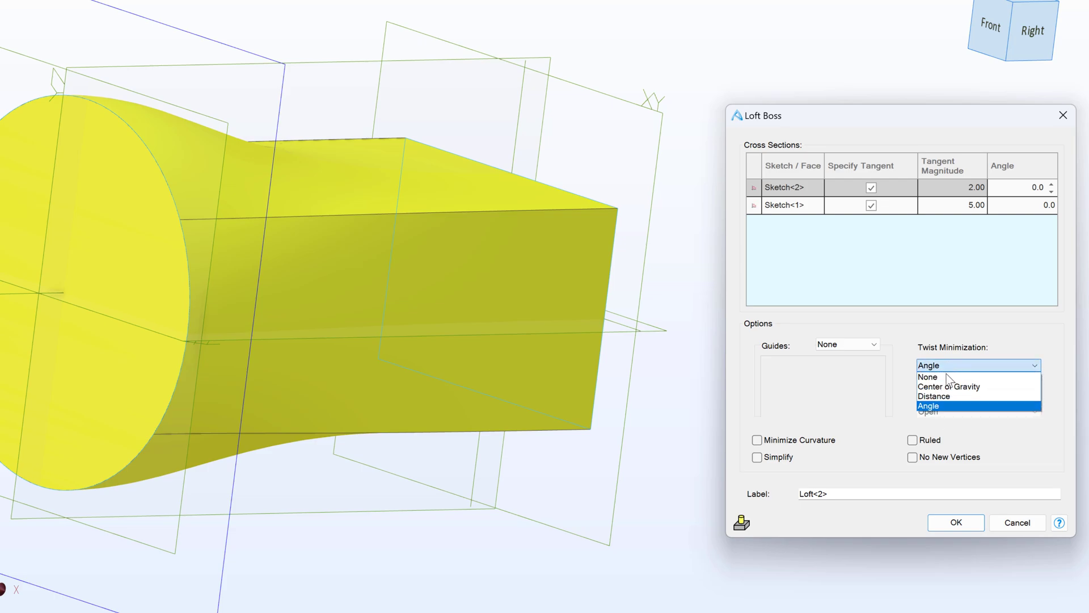
{"action": "mouse_move", "coordinate": [948, 386]}
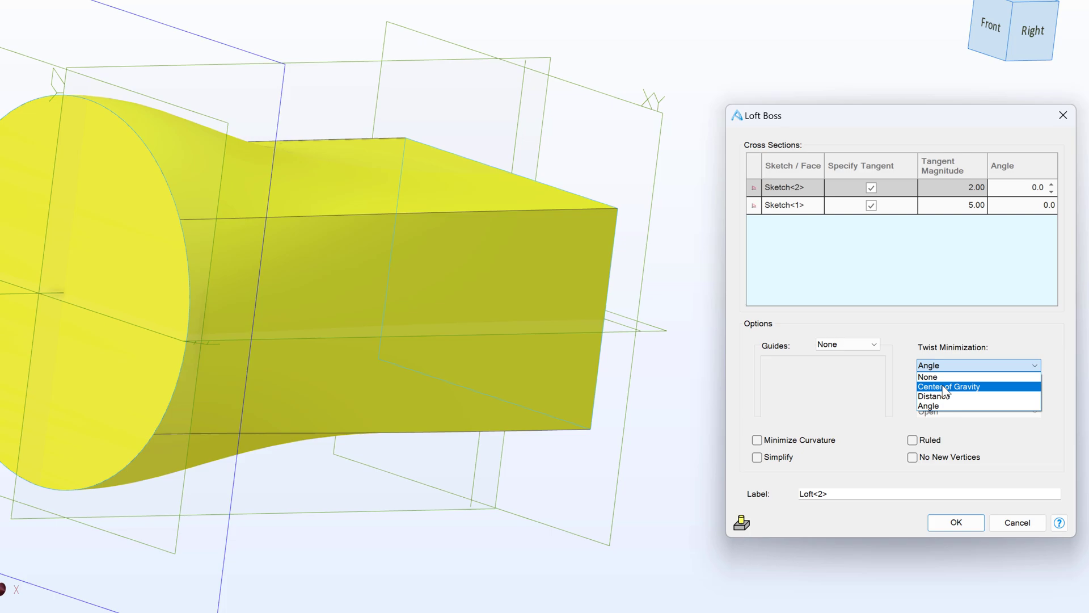
{"action": "left_click", "coordinate": [948, 385]}
{"action": "type", "text": "5"}
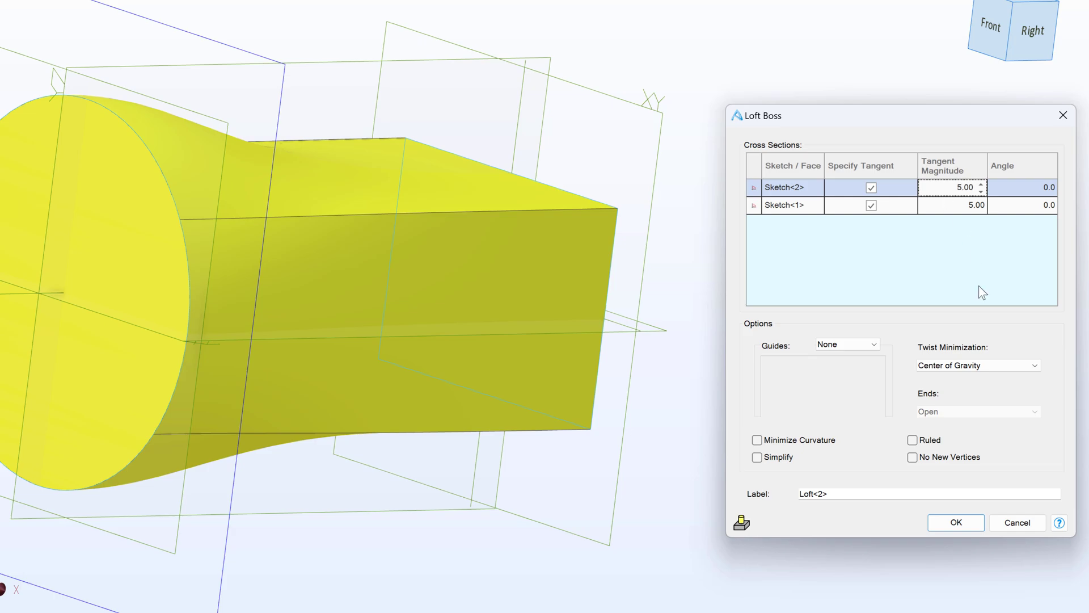
Step: Confirm the Loft Boss edits with OK and inspect the rebuilt solid
{"action": "left_click", "coordinate": [954, 521]}
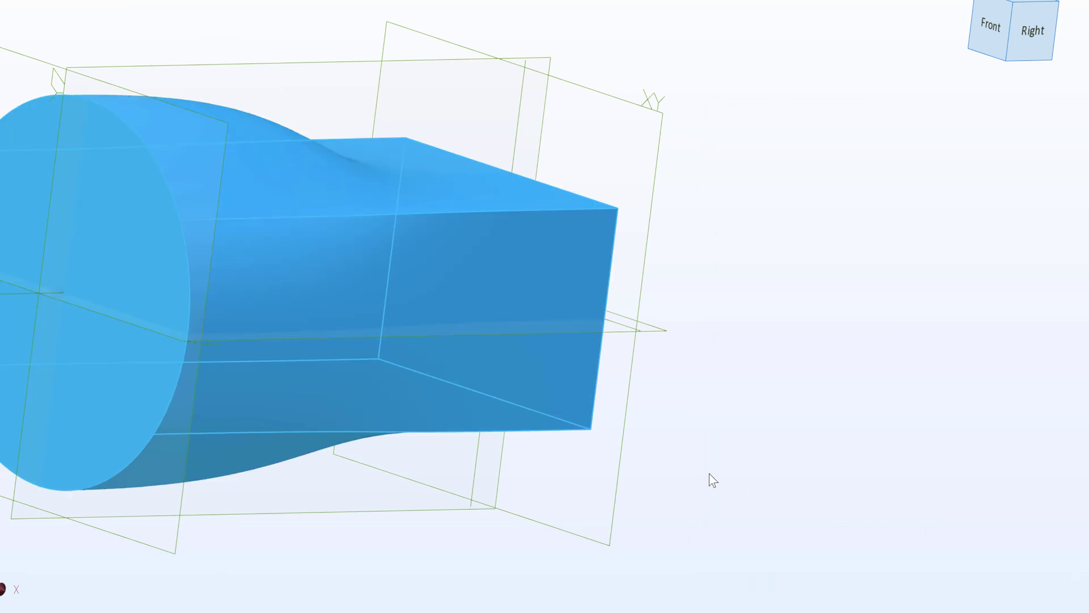
{"action": "left_click_drag", "start_coordinate": [708, 483], "coordinate": [674, 500]}
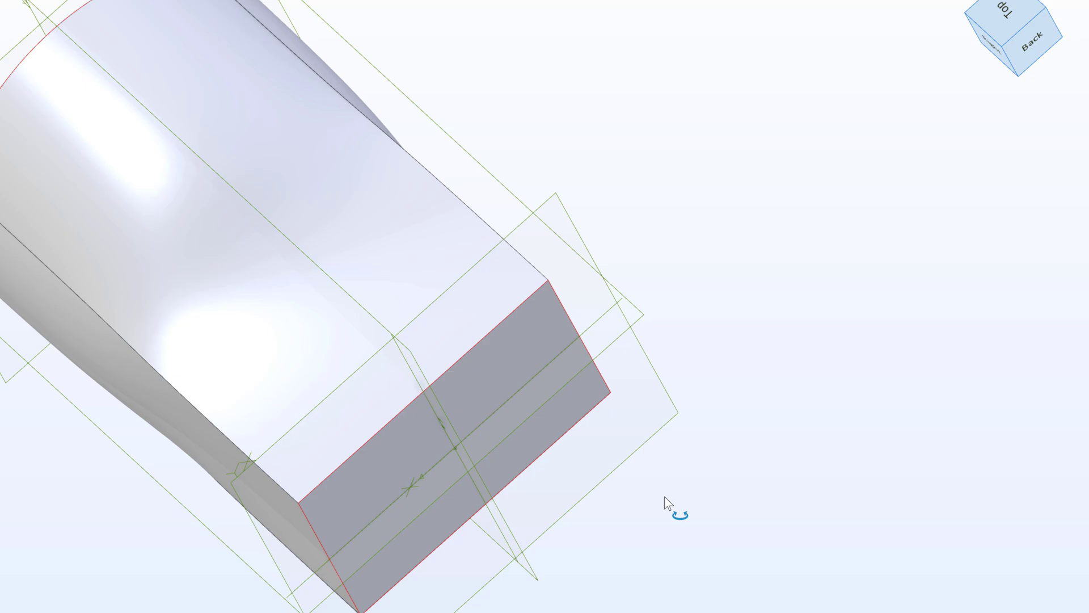